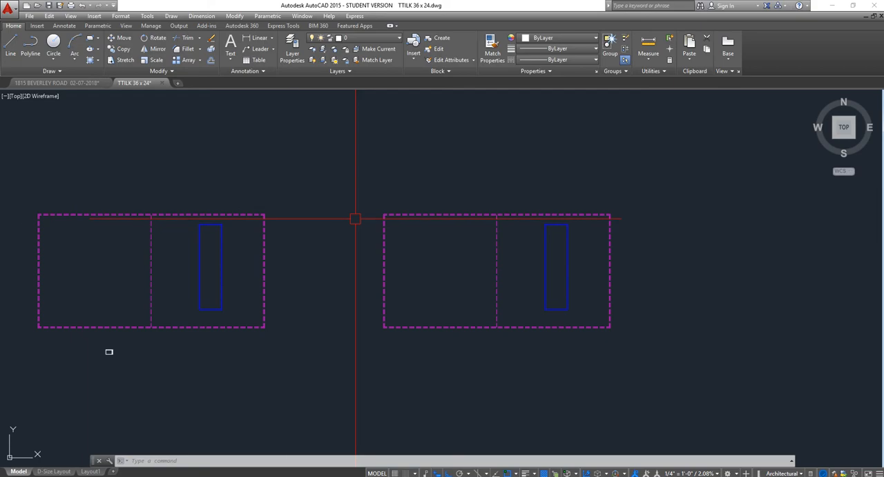
mouse_move(124, 337)
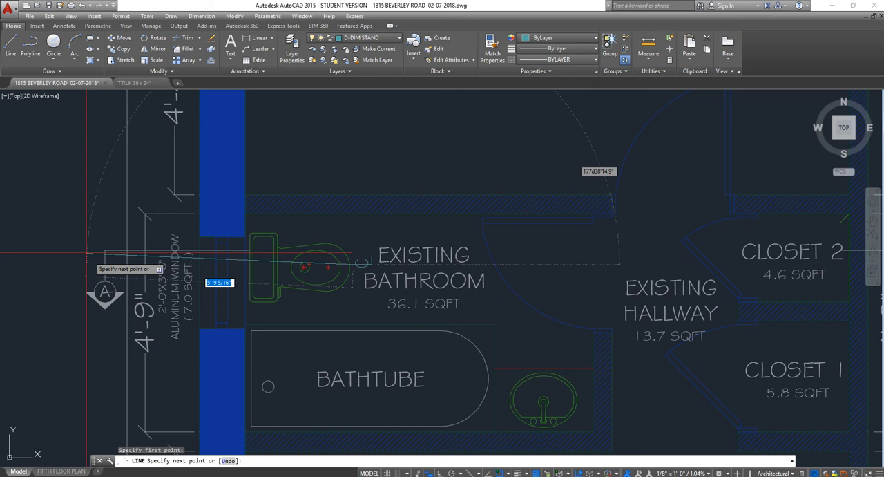
Step: Cancel the unfinished line command on the floor plan
key(Escape)
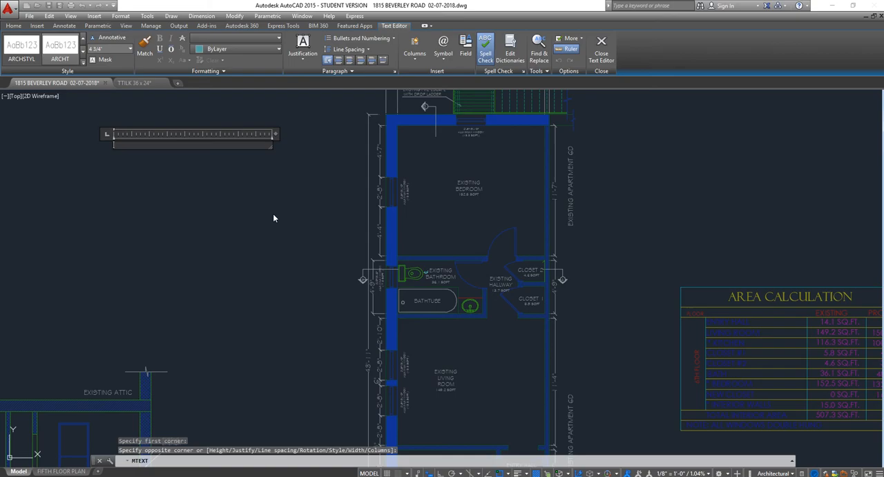
mouse_move(274, 215)
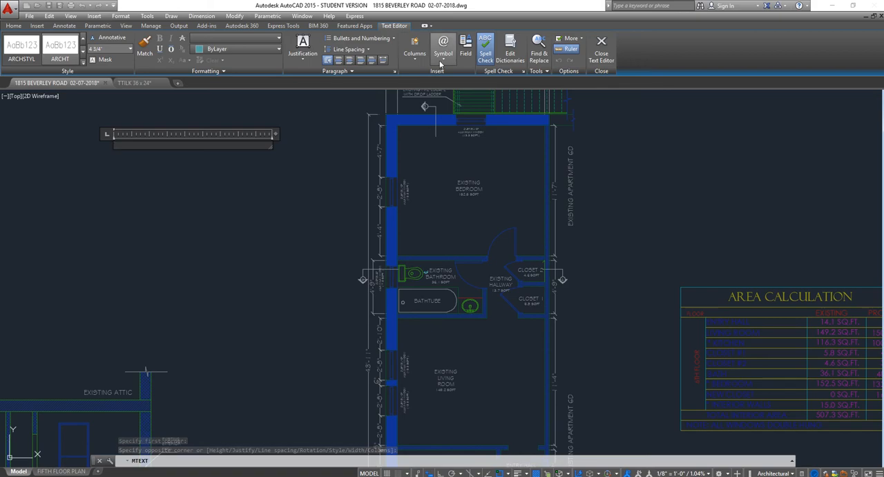
Step: Bring up the Symbol list to pick the plus/minus symbol
click(442, 48)
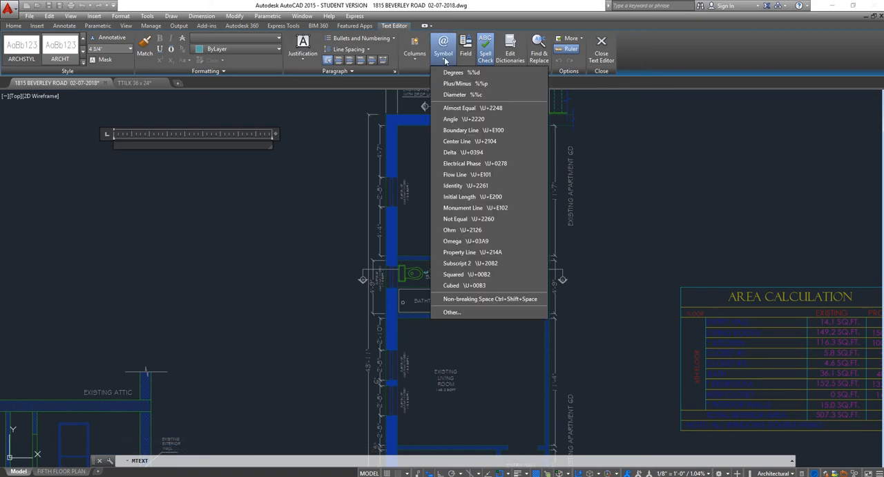
mouse_move(489, 298)
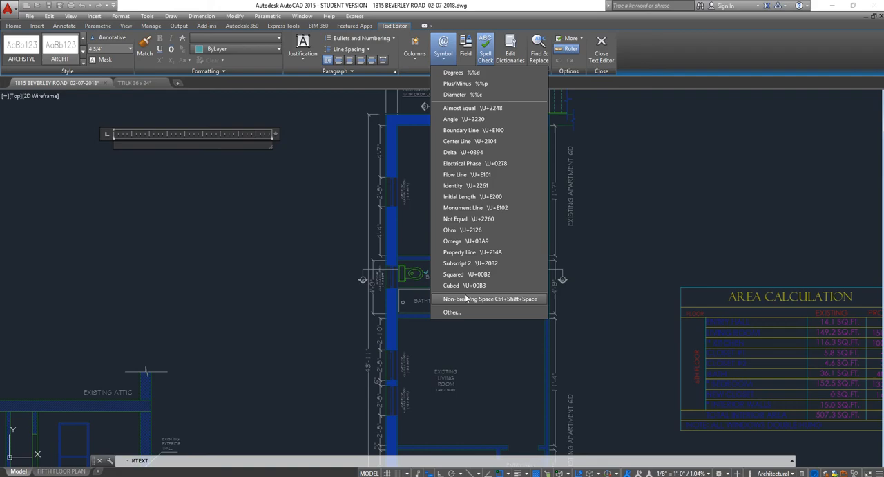
mouse_move(465, 82)
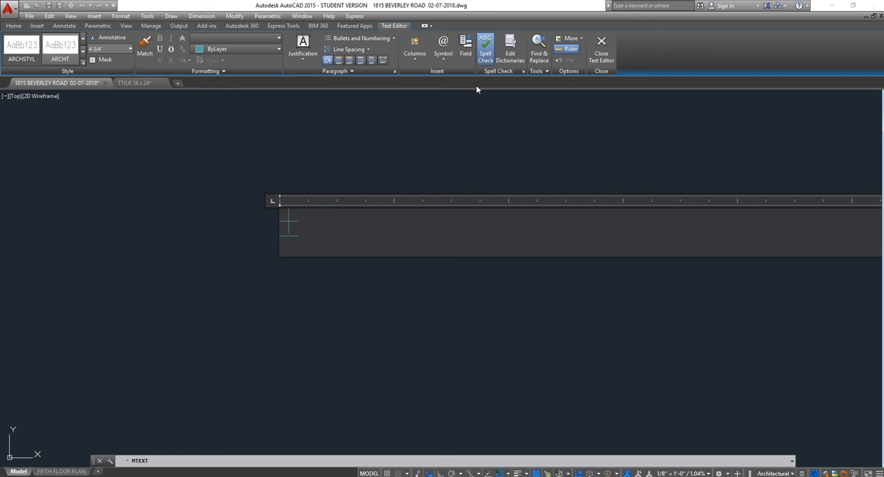
mouse_move(445, 105)
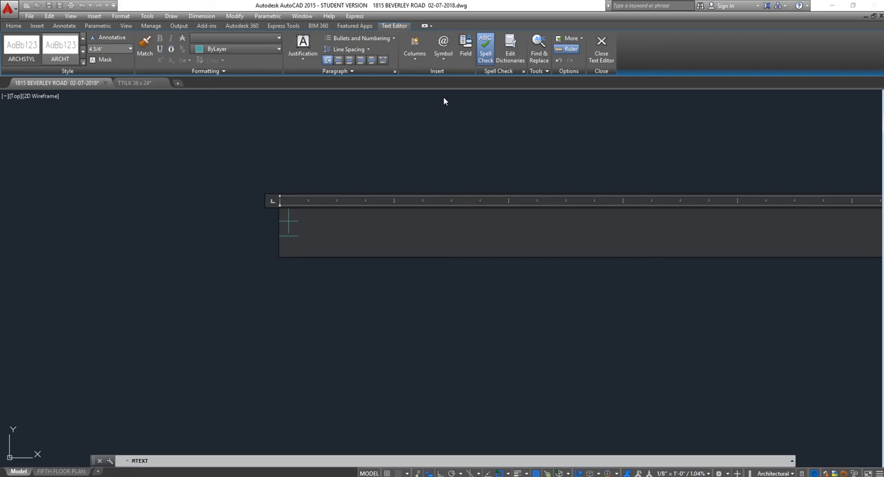
Step: Insert centerline, diameter and property line symbols after the plus/minus via the Symbol list
click(442, 48)
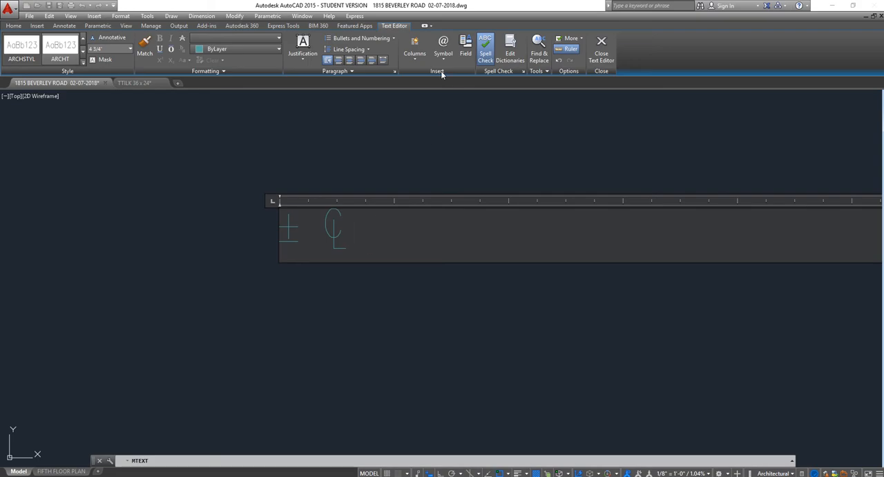
click(442, 49)
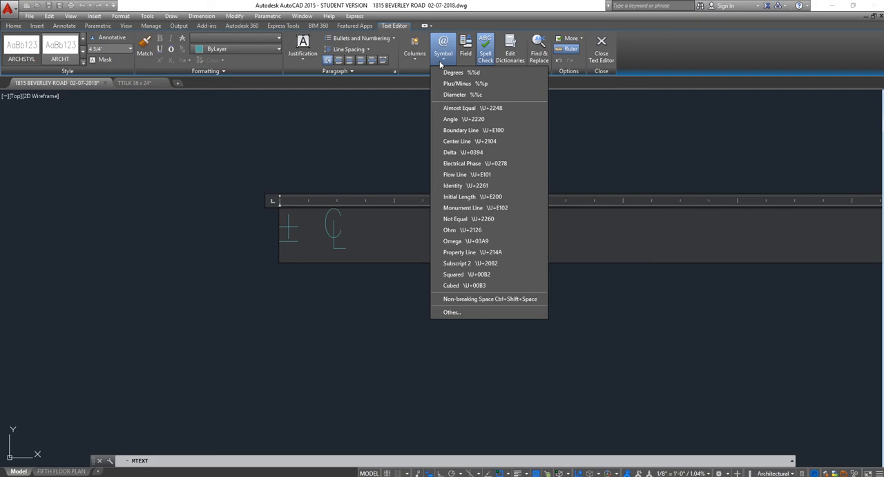
click(453, 94)
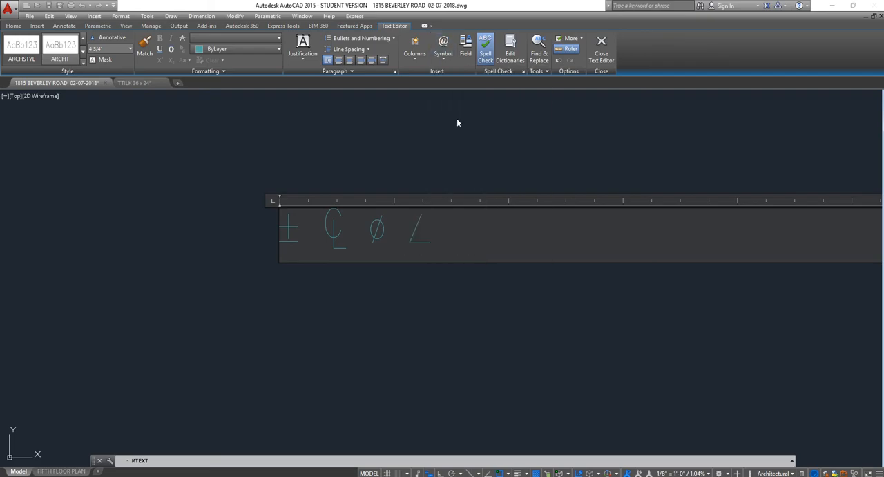
click(442, 45)
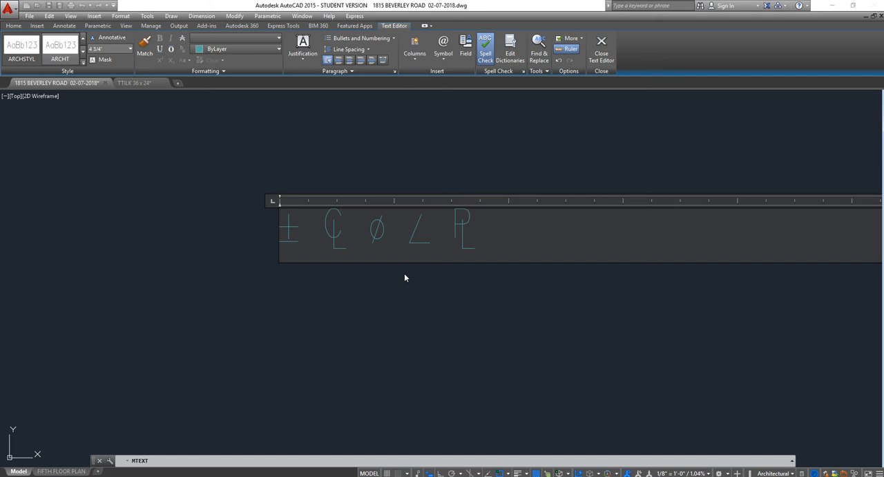
click(442, 44)
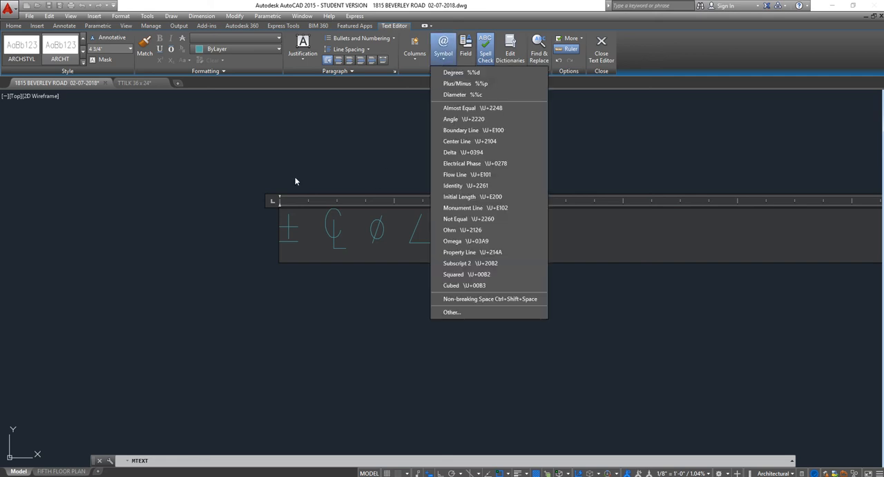
mouse_move(369, 161)
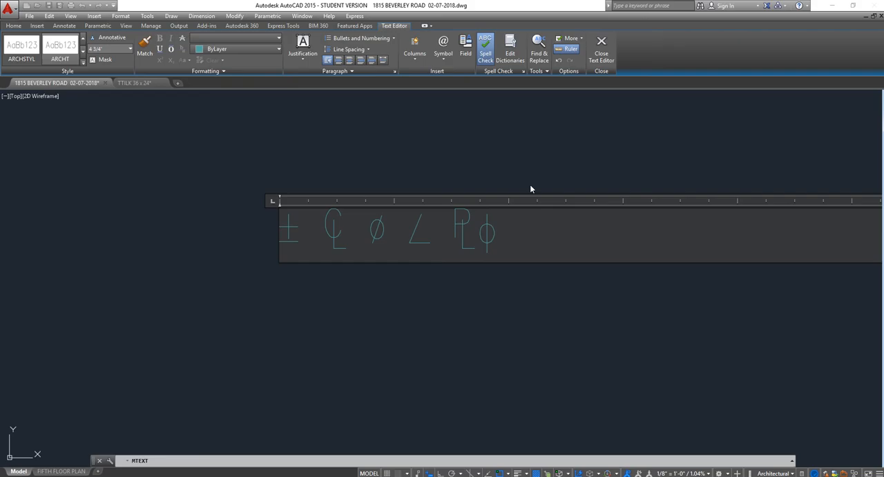
mouse_move(470, 171)
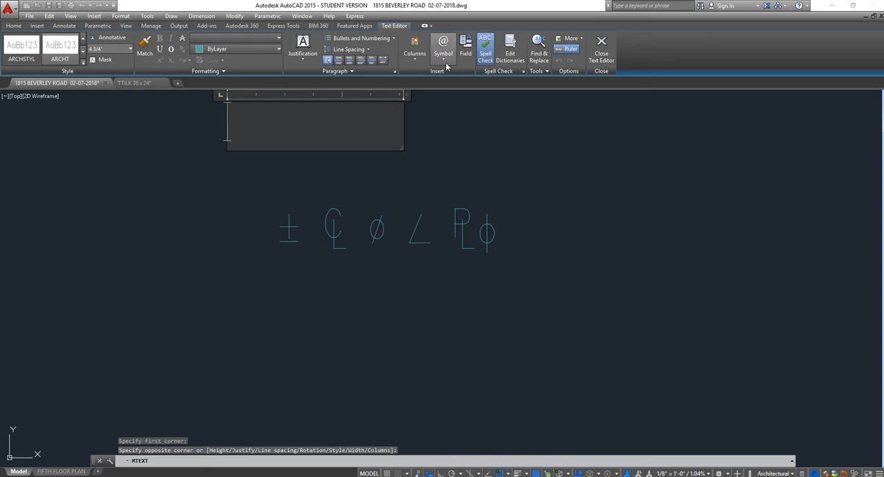
Step: Insert a centerline symbol in the second text box and bring up its justification options
click(442, 48)
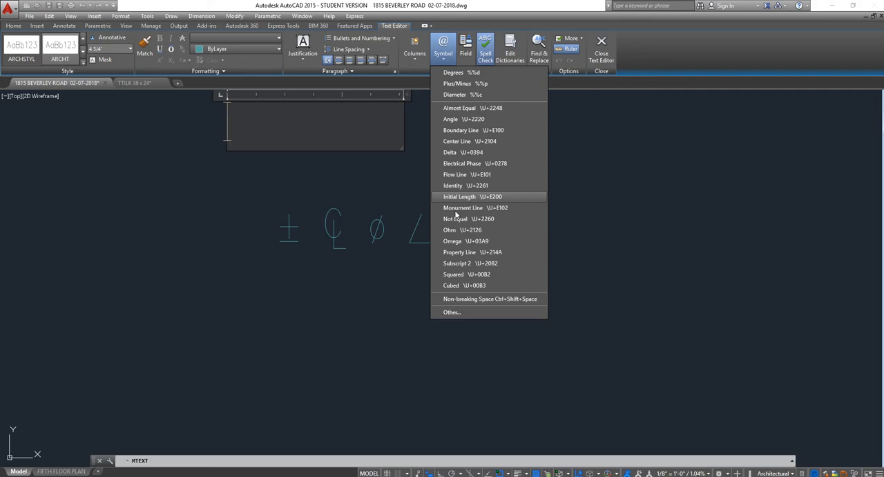
mouse_move(456, 201)
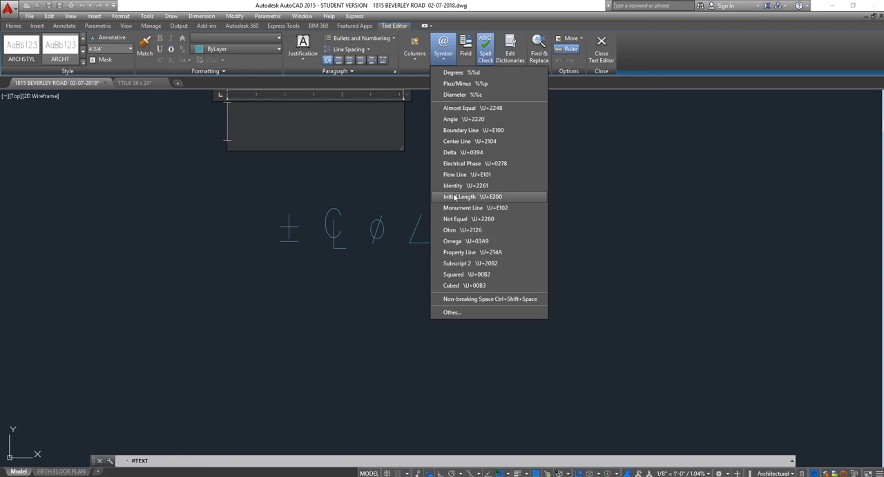
mouse_move(456, 141)
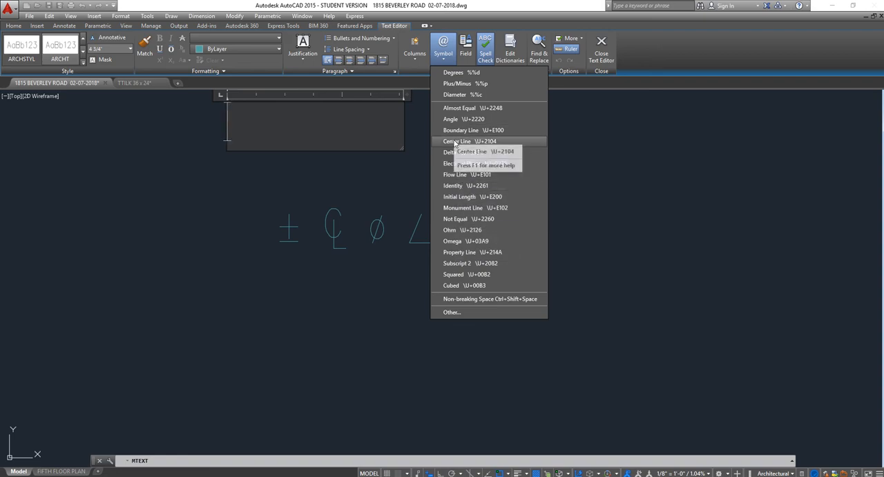
click(457, 141)
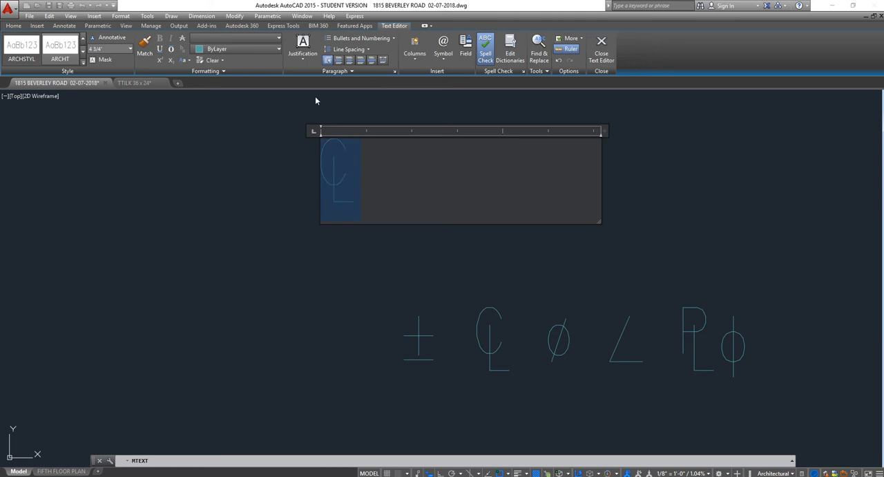
mouse_move(302, 48)
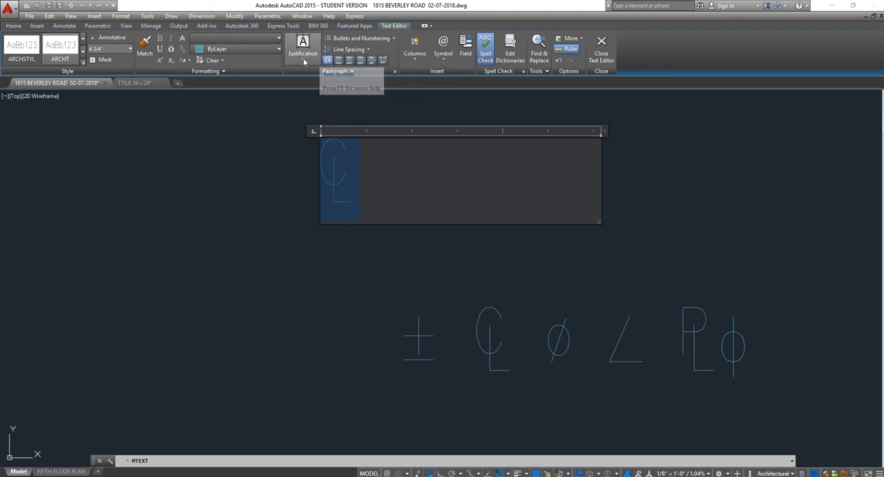
click(302, 53)
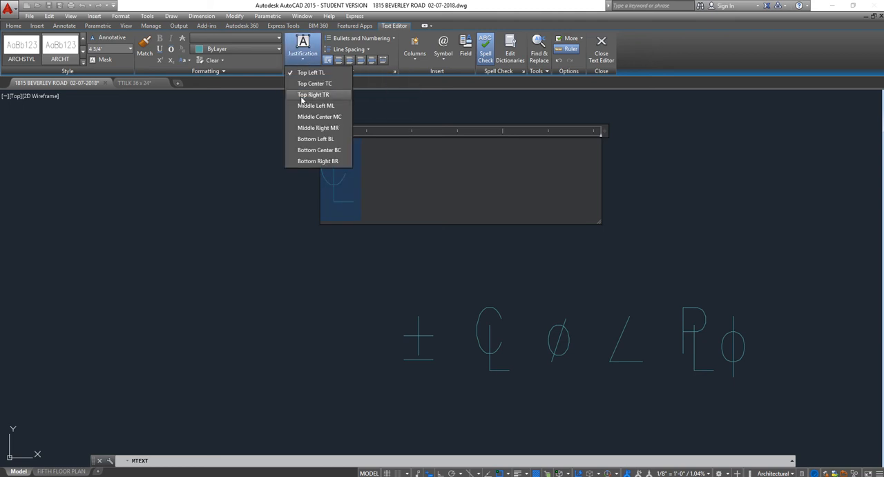